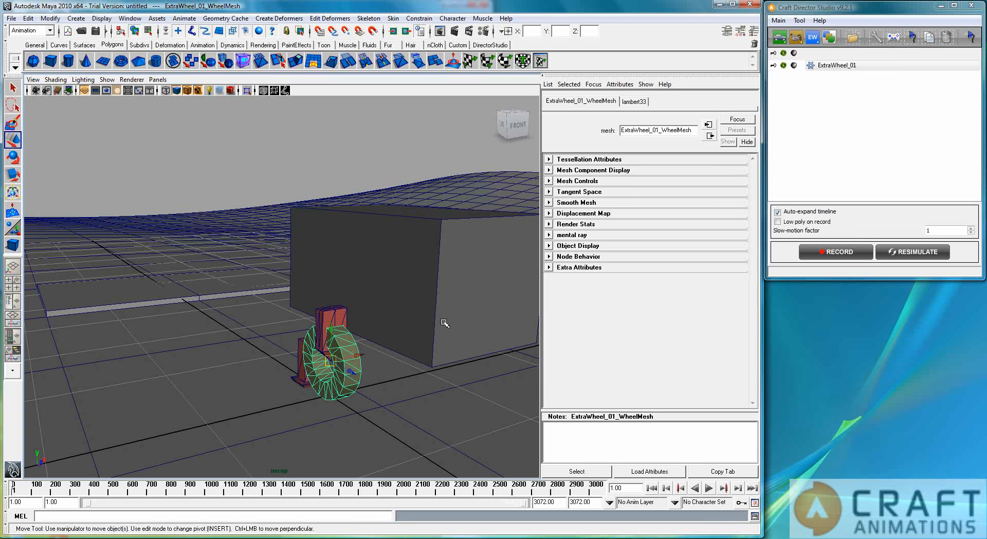
mouse_move(314, 391)
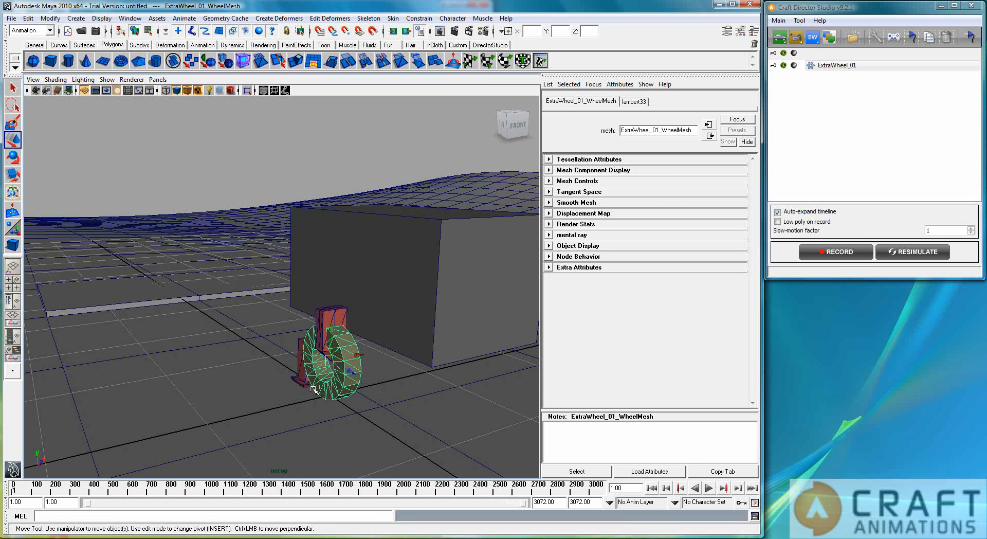
mouse_move(276, 345)
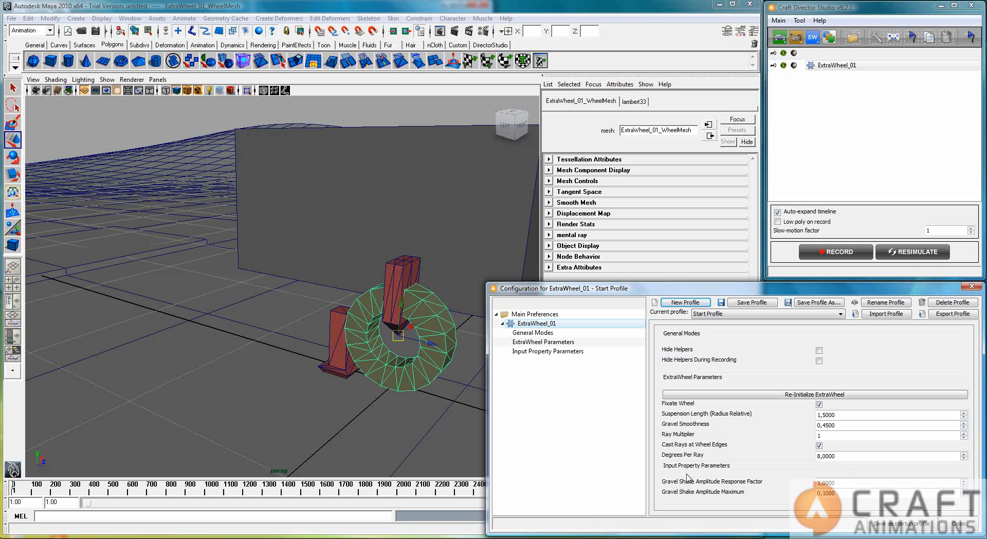
mouse_move(670, 468)
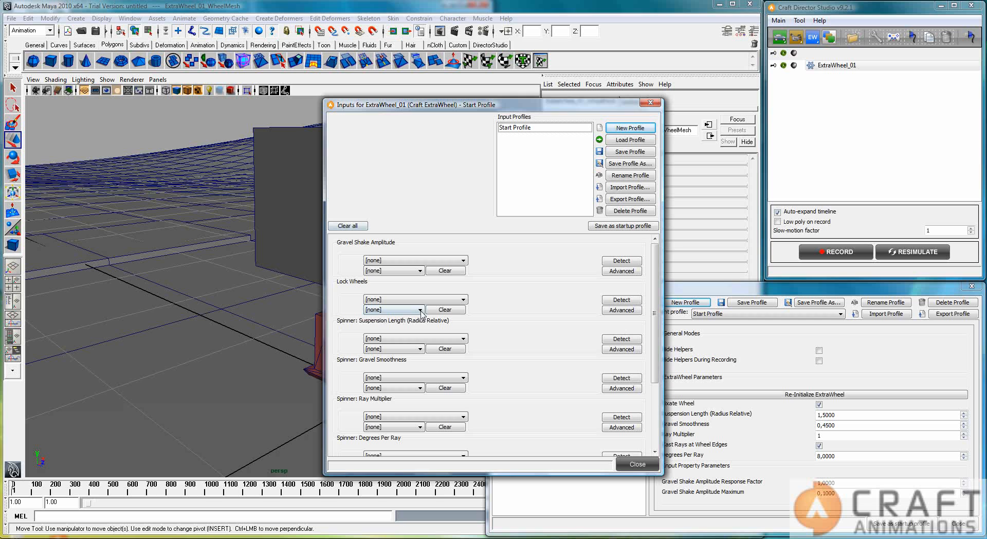
mouse_move(496, 234)
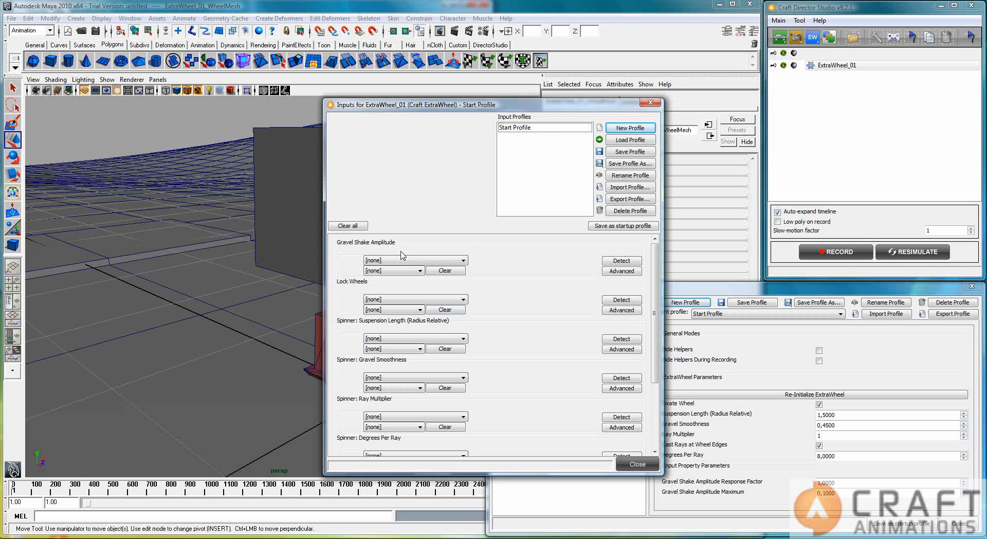
mouse_move(363, 258)
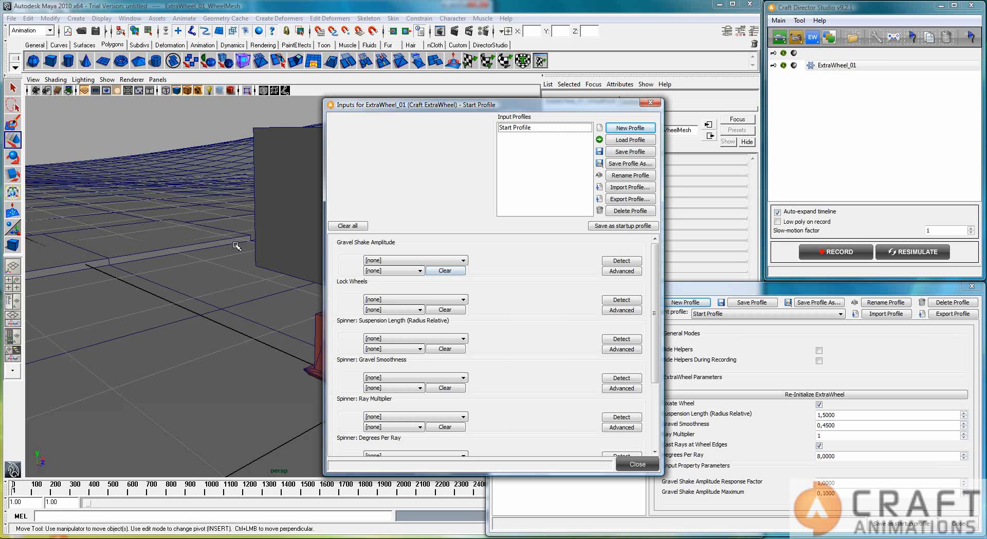
mouse_move(125, 223)
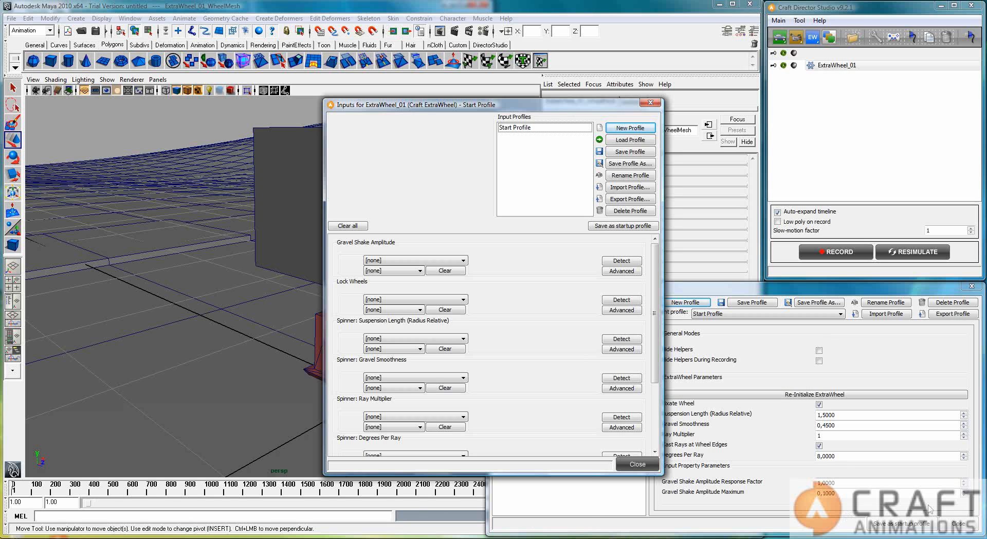
mouse_move(355, 307)
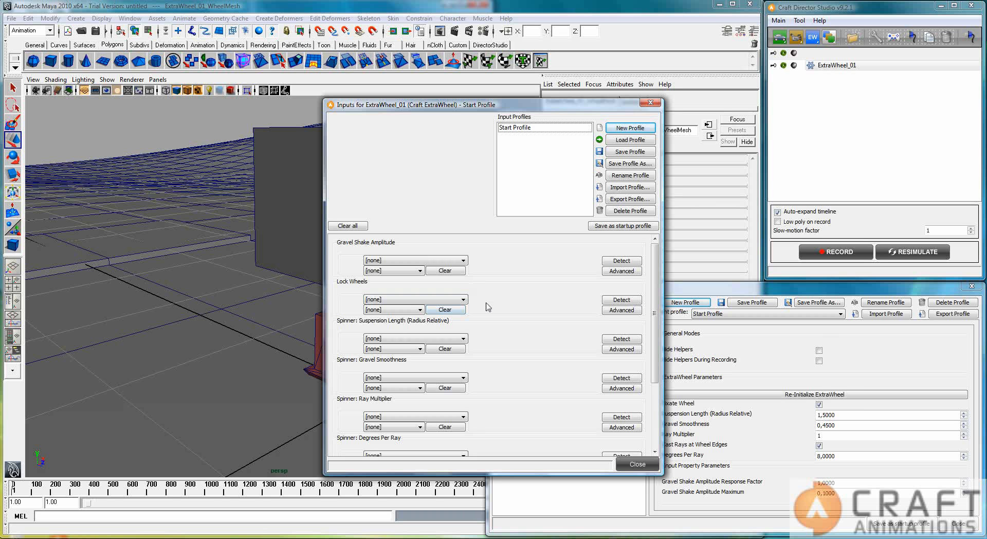
mouse_move(534, 325)
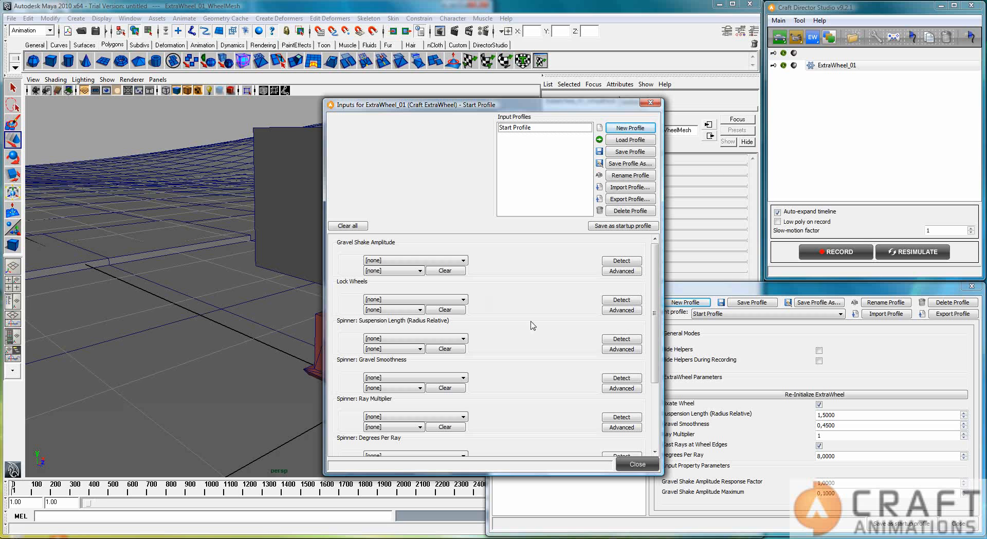
mouse_move(637, 464)
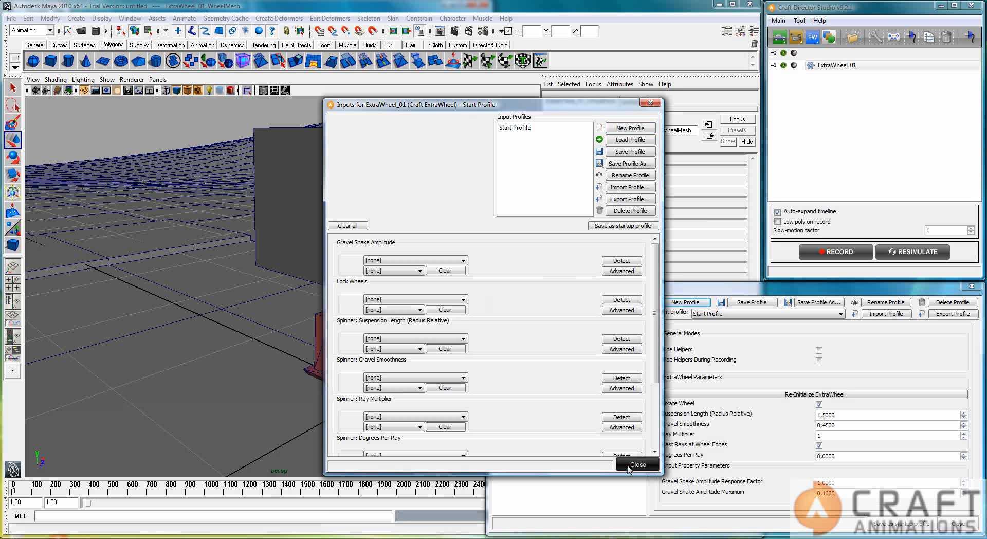
Close the Inputs dialog and orbit to view the ExtraWheel_01 rig
left_click(637, 464)
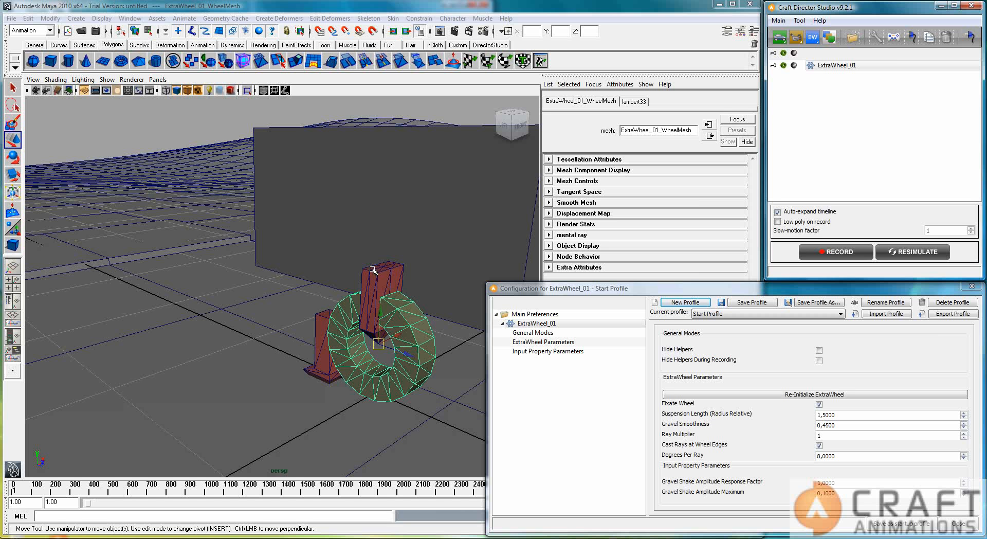
left_click_drag(377, 314, 454, 372)
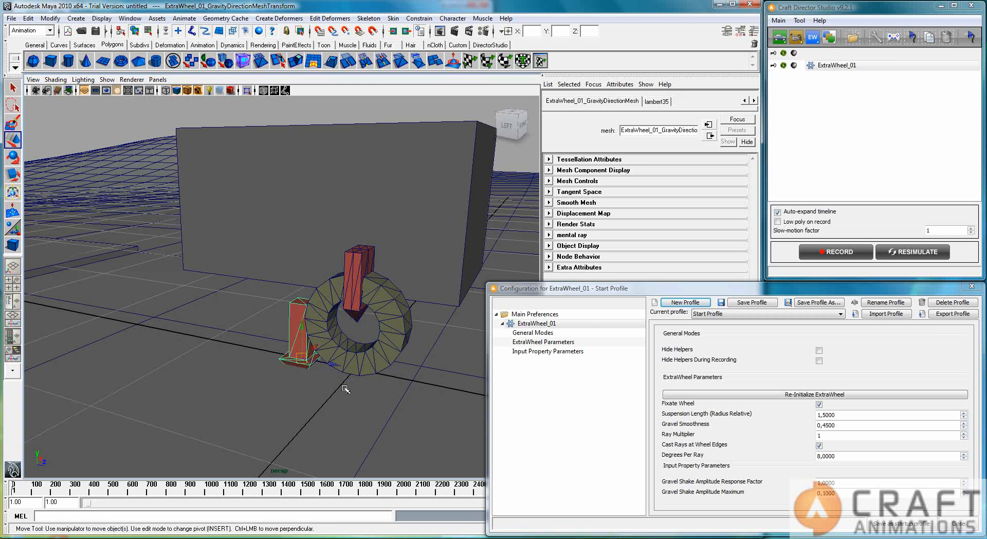
mouse_move(178, 328)
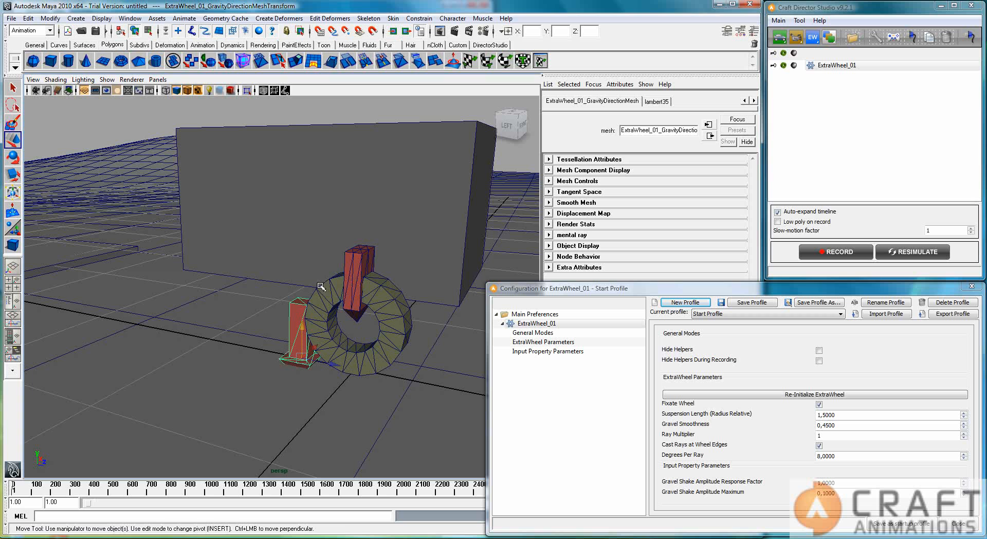
mouse_move(300, 383)
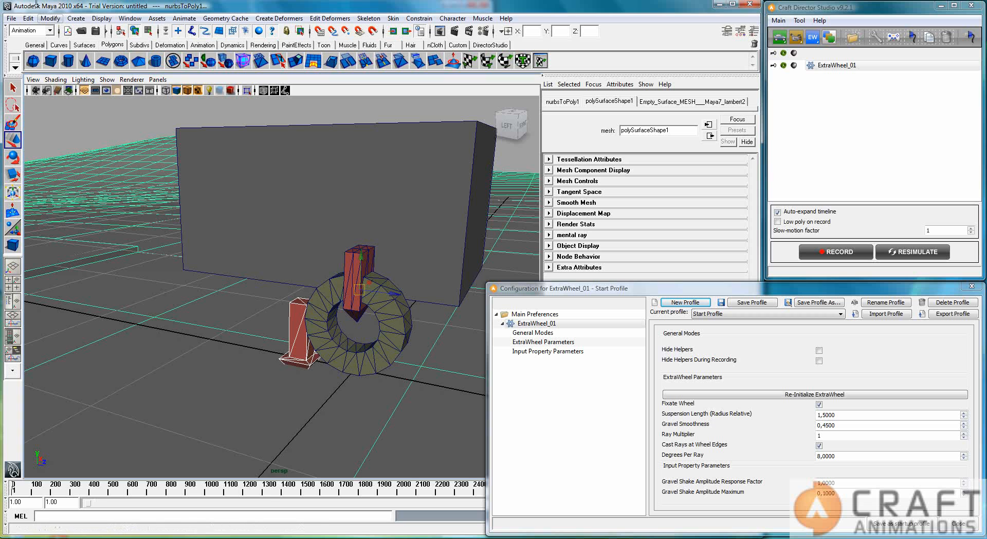
left_click(7, 5)
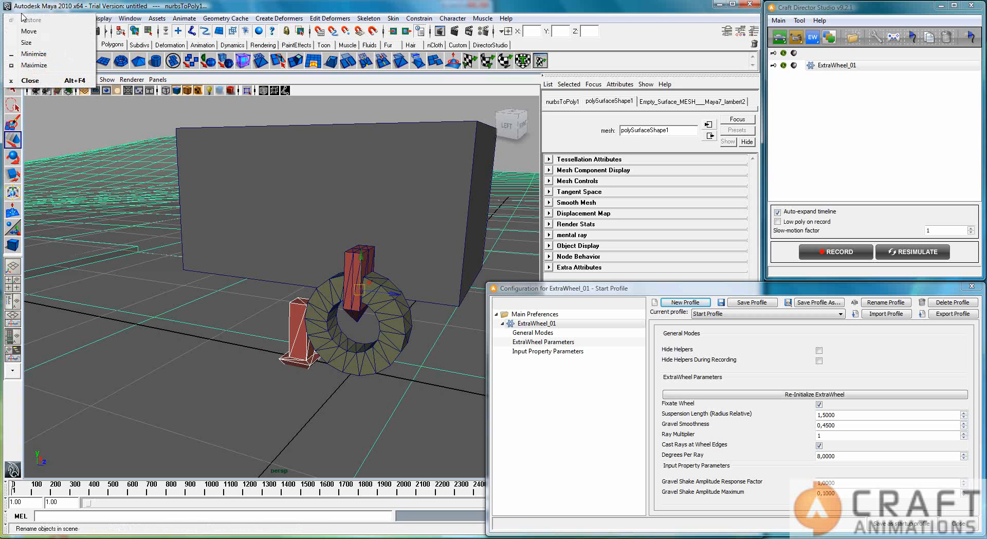
left_click(26, 17)
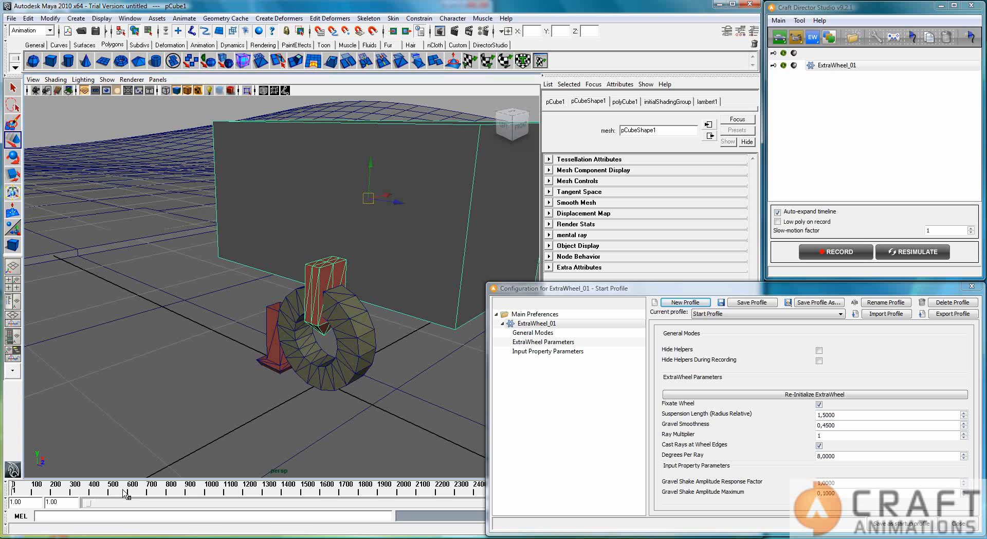
mouse_move(229, 391)
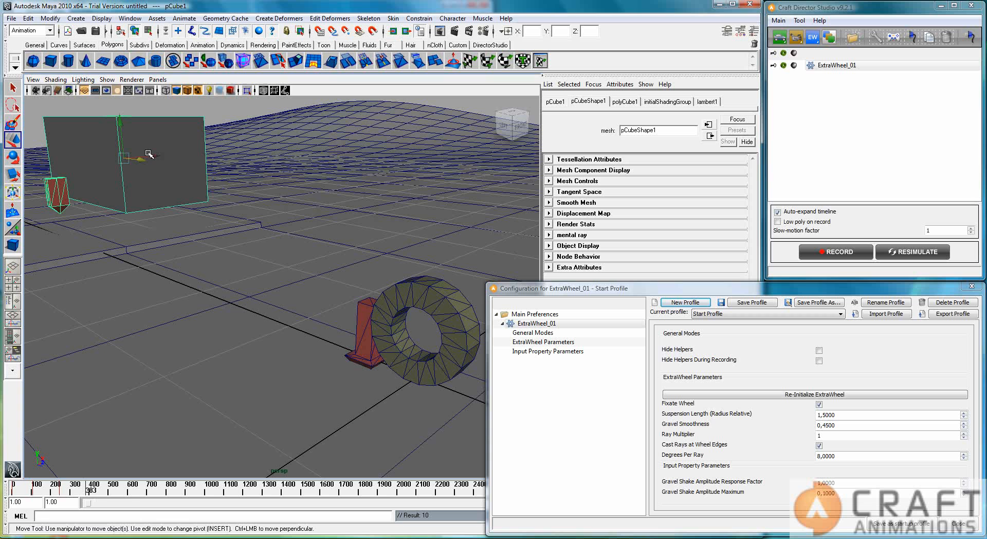
Move the box pCube1 back and place it above the wheel rig
left_click_drag(148, 154, 176, 146)
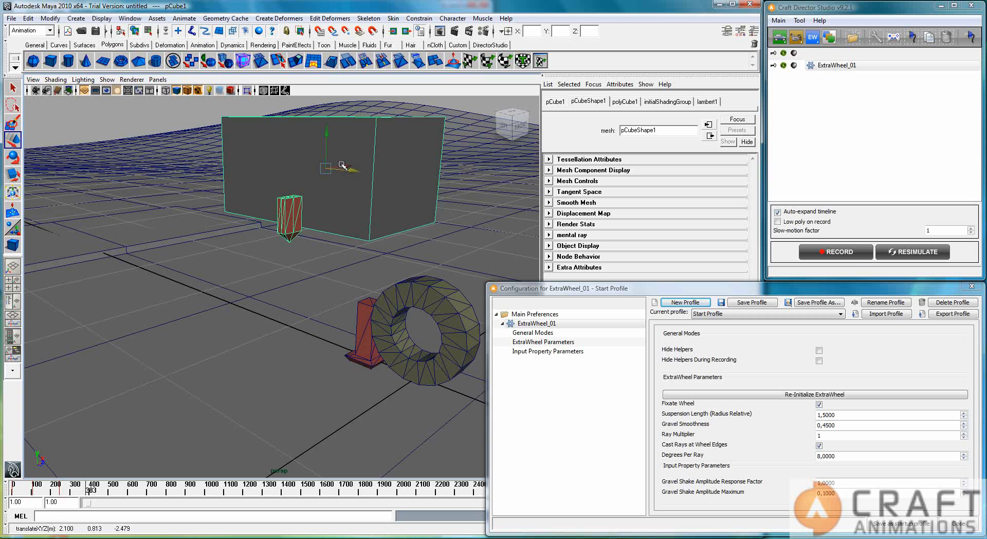
left_click_drag(340, 165, 431, 169)
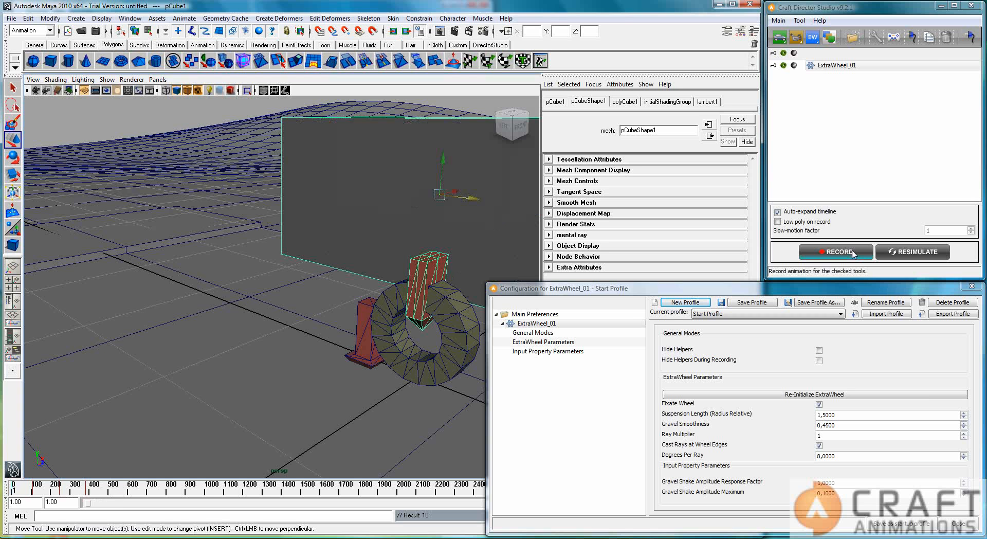
Record a take of the wheel rig following the moving box, then stop
left_click(836, 252)
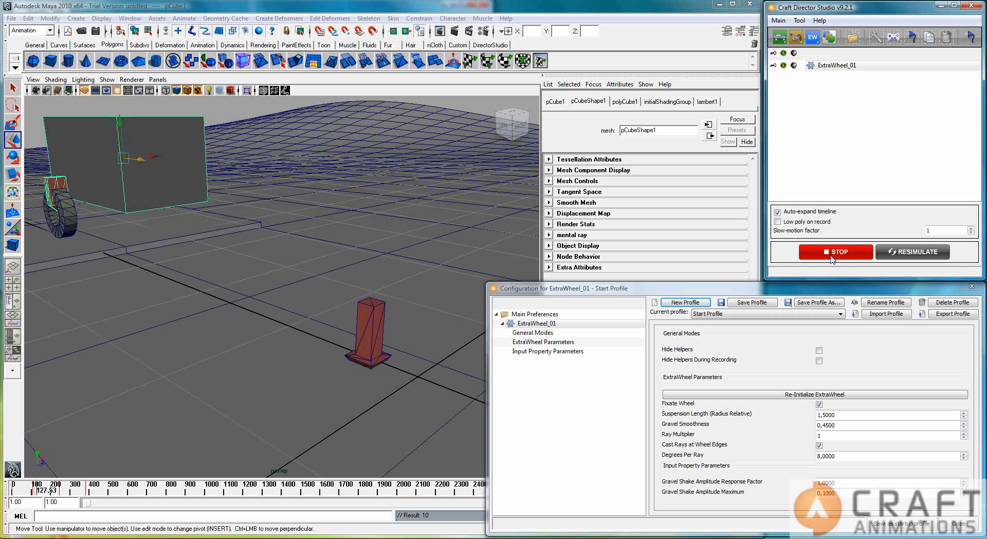
left_click(835, 251)
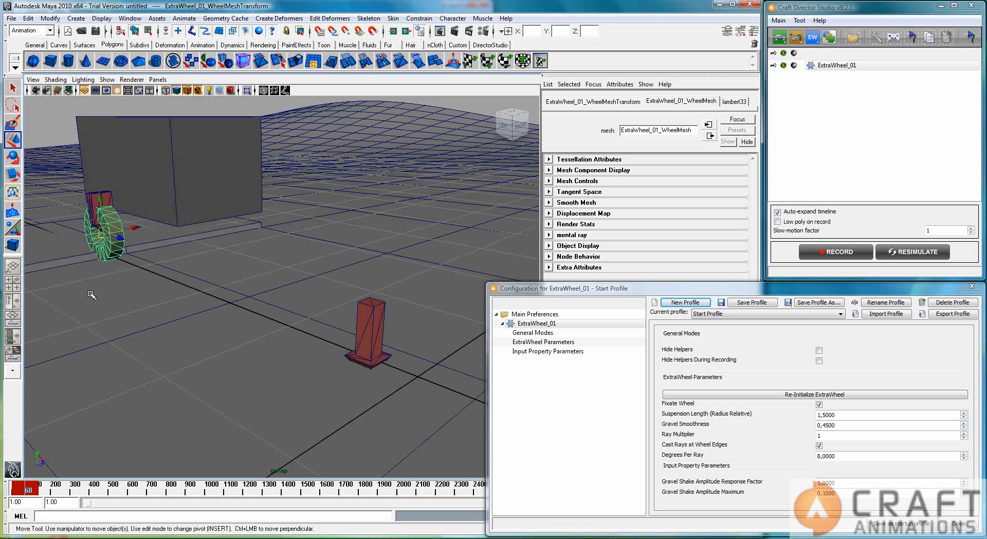
mouse_move(693, 442)
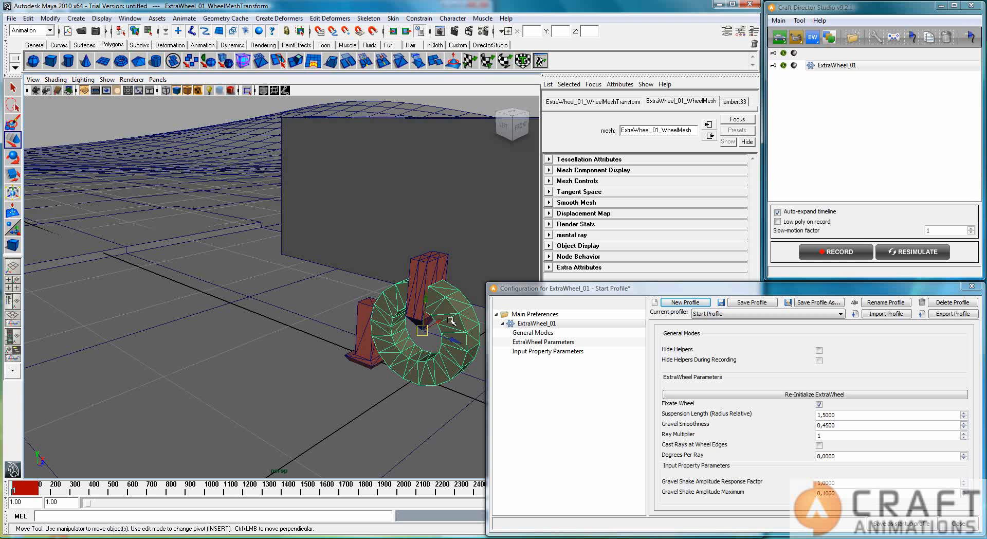
mouse_move(401, 345)
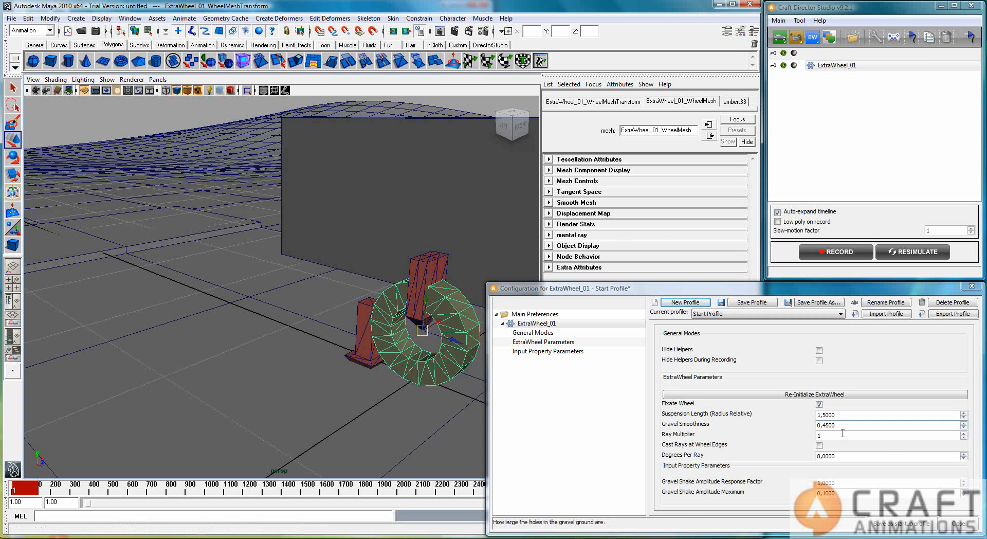
Enter Ray Multiplier 10 for ExtraWheel_01's ground sampling
type("0")
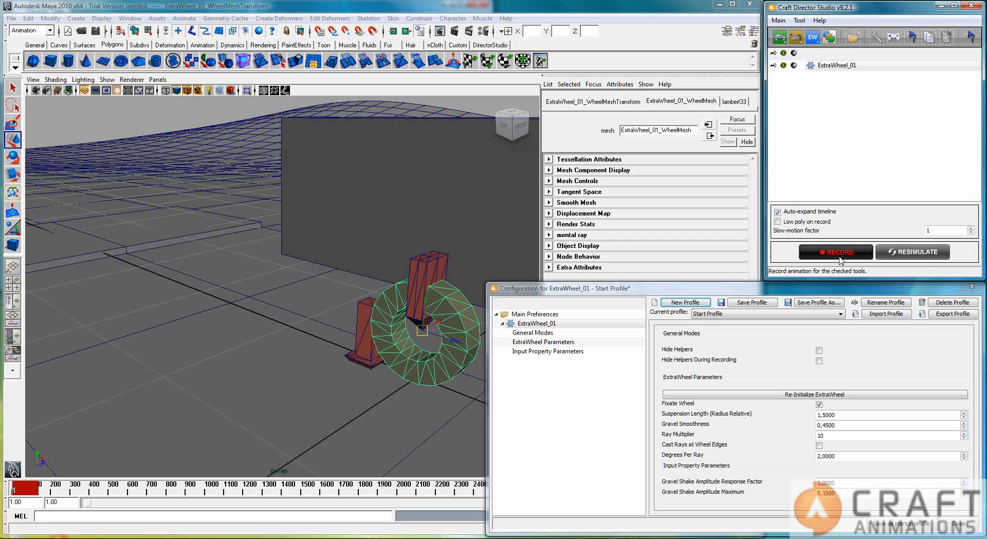
Record a second take of the wheel simulation with the denser ray settings
left_click(835, 252)
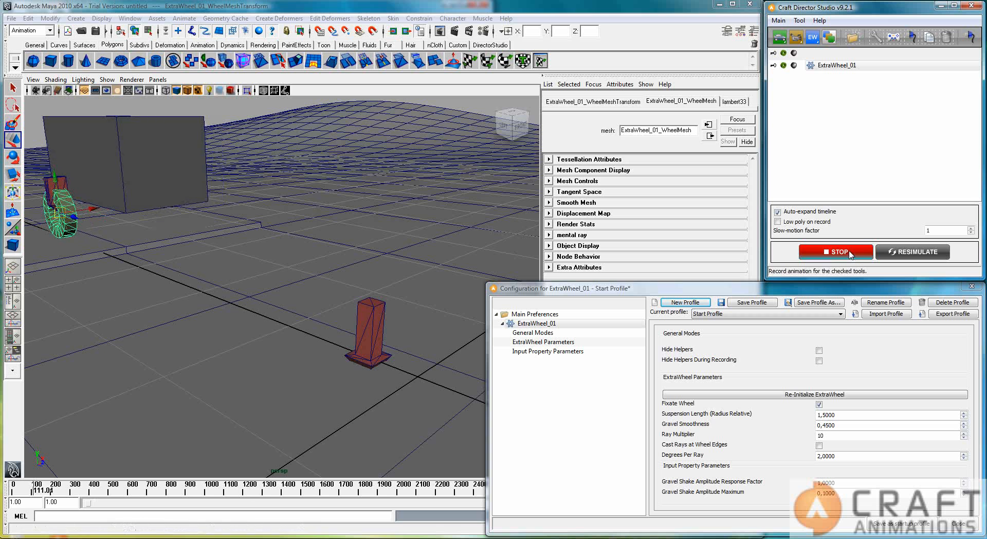
left_click(835, 251)
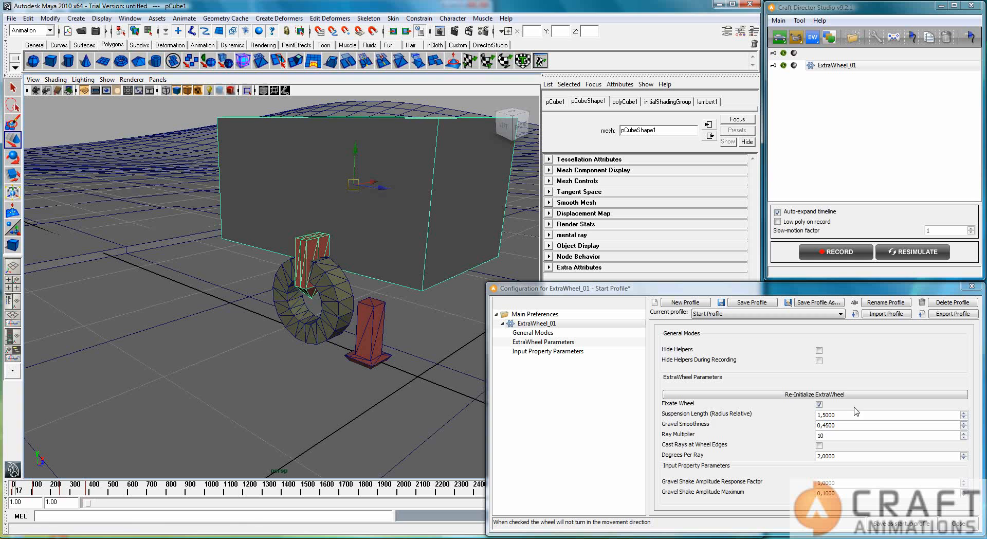
mouse_move(271, 308)
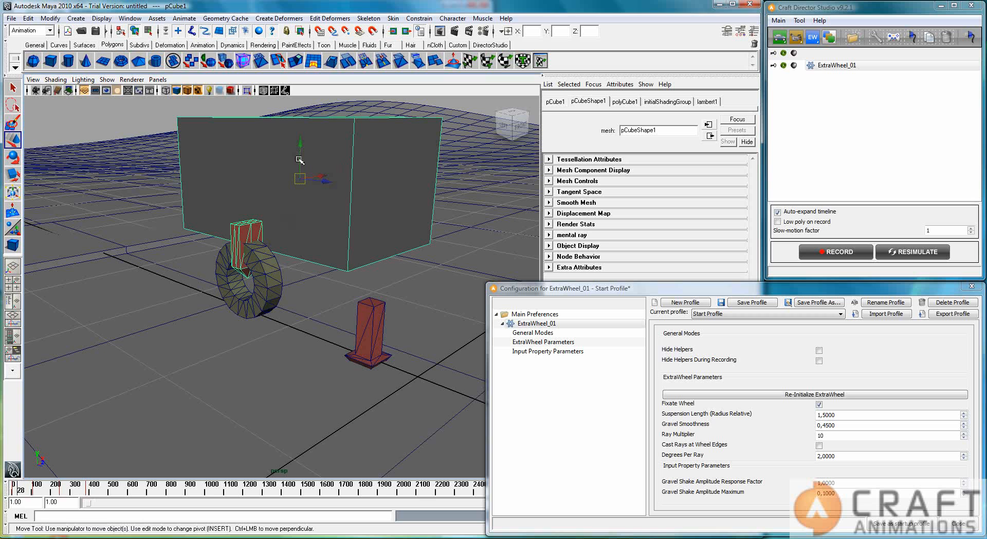
Lift the box pCube1 upward, clear of the wheel resting on the ground
left_click_drag(300, 160, 300, 110)
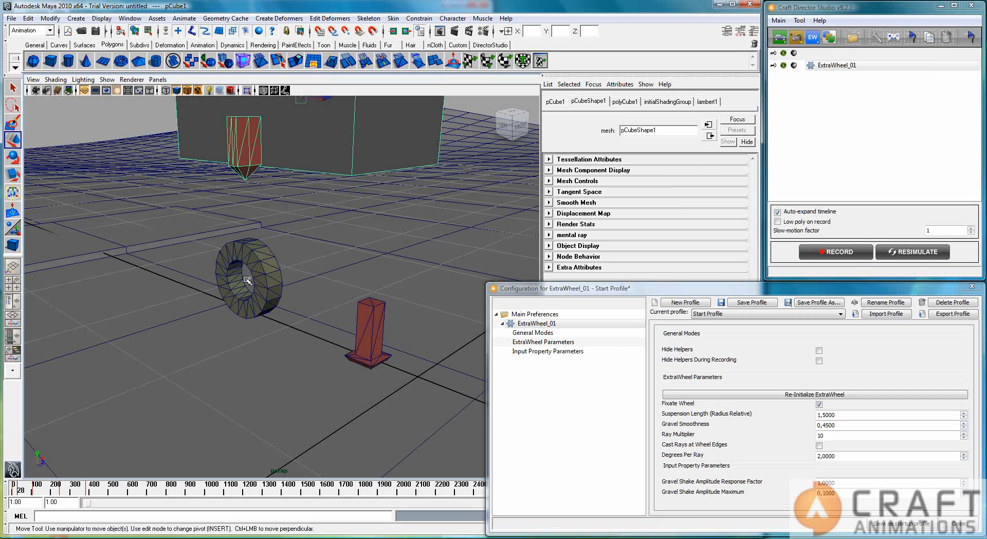
mouse_move(248, 223)
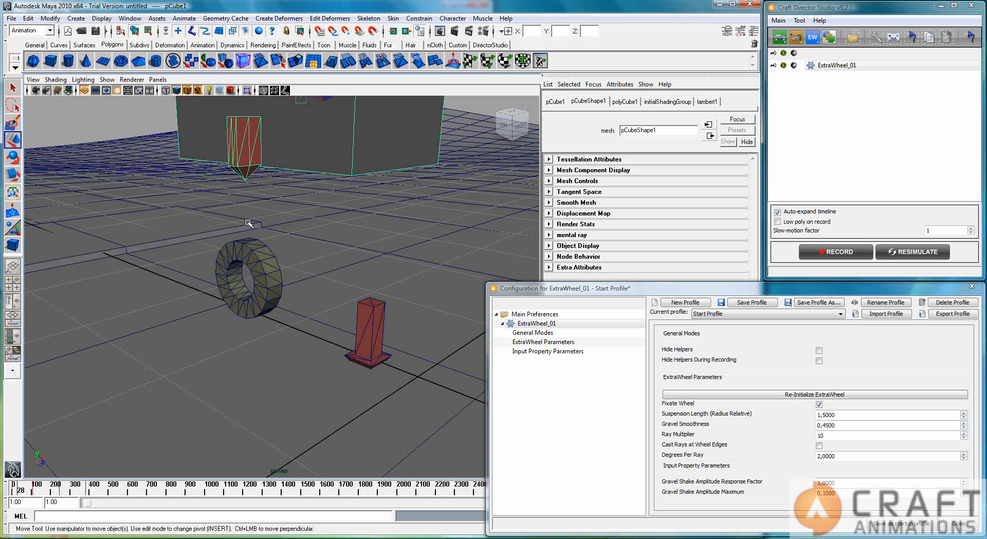
mouse_move(253, 191)
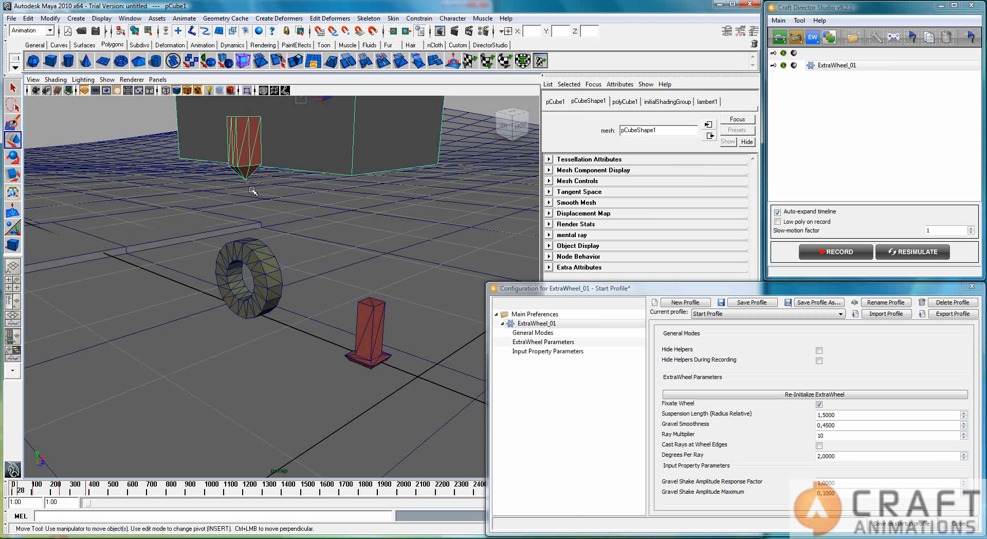
mouse_move(255, 226)
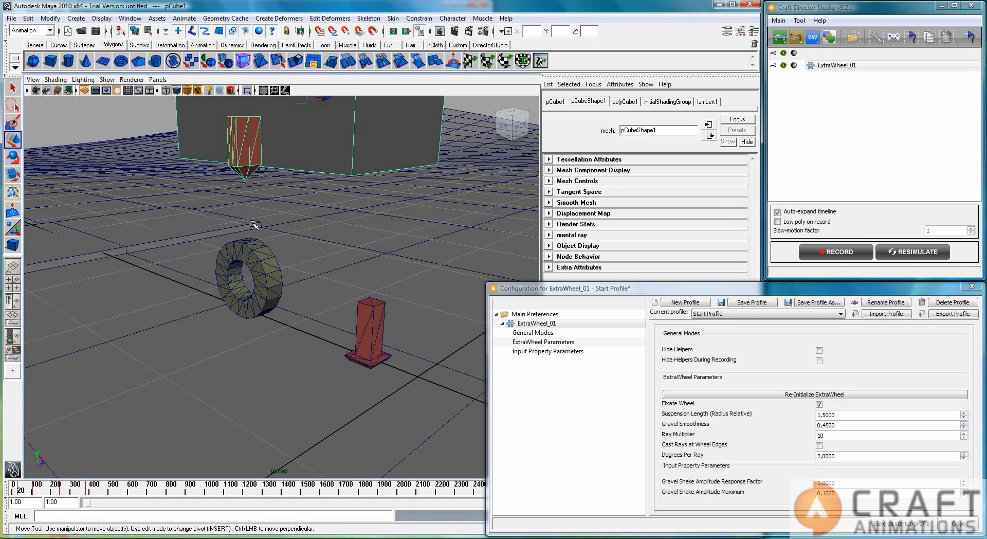
mouse_move(254, 225)
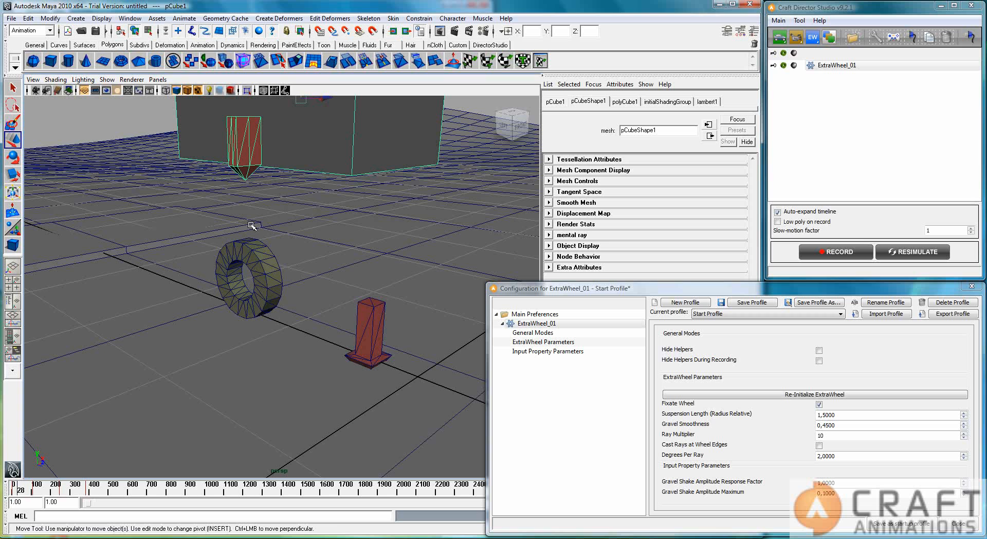
mouse_move(94, 508)
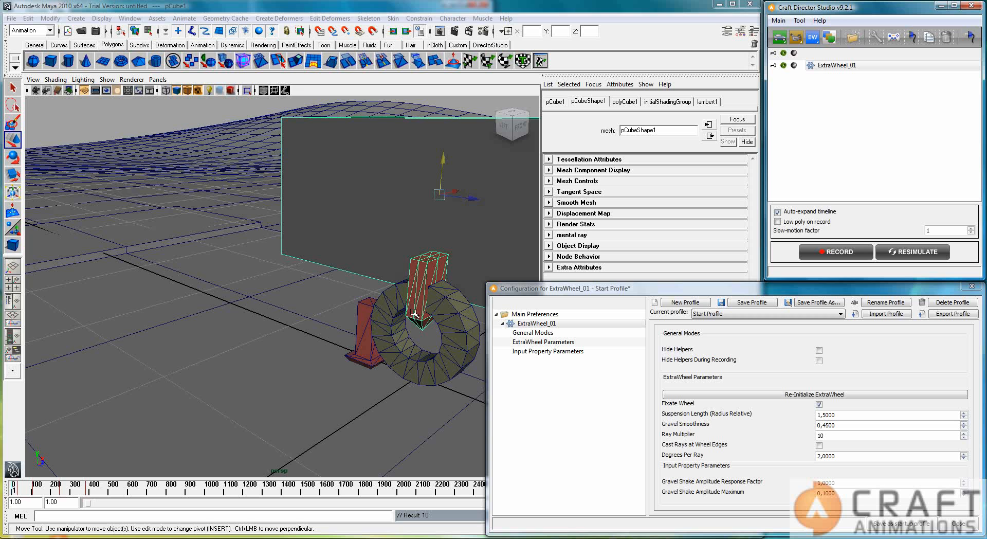
mouse_move(296, 207)
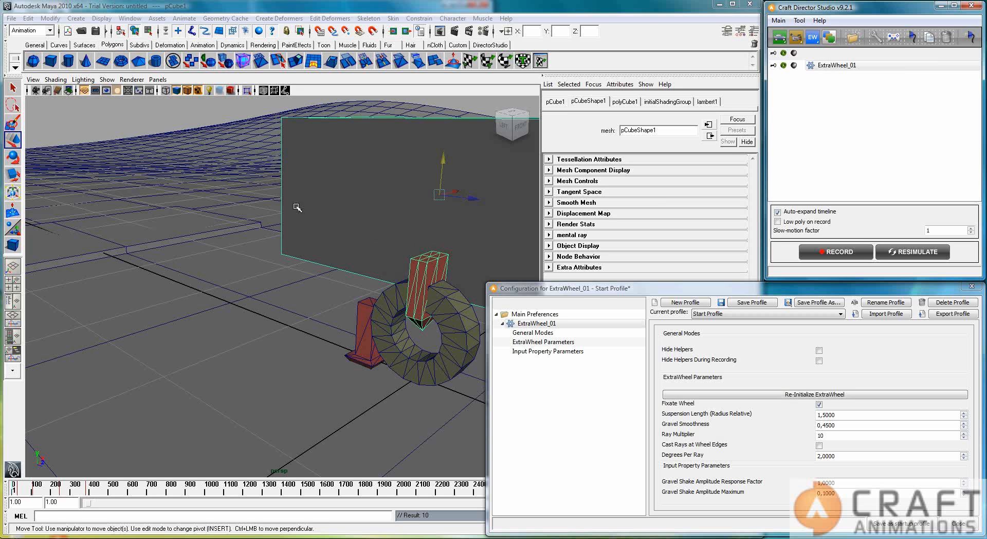
mouse_move(366, 210)
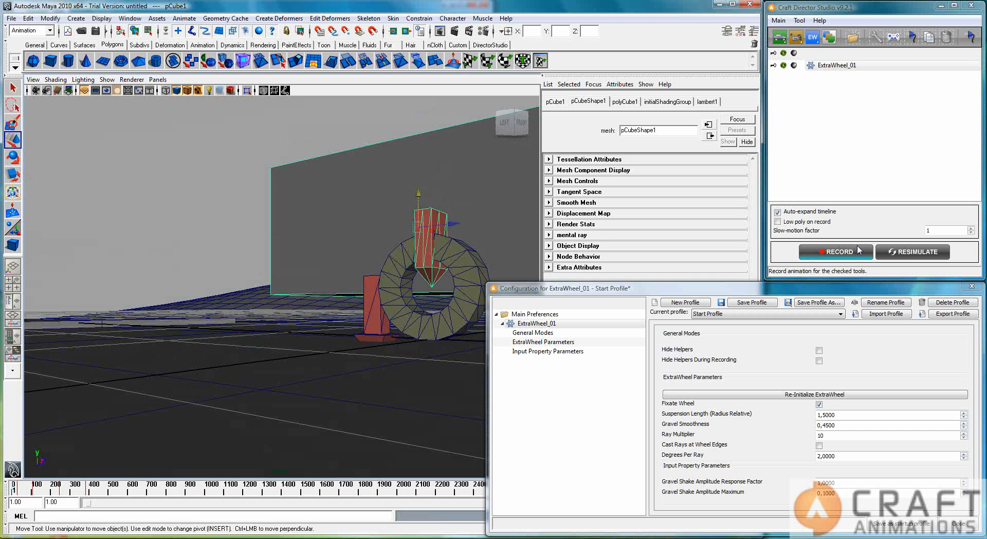
Record the suspension test of the box dropping onto its wheel, then stop
left_click(835, 251)
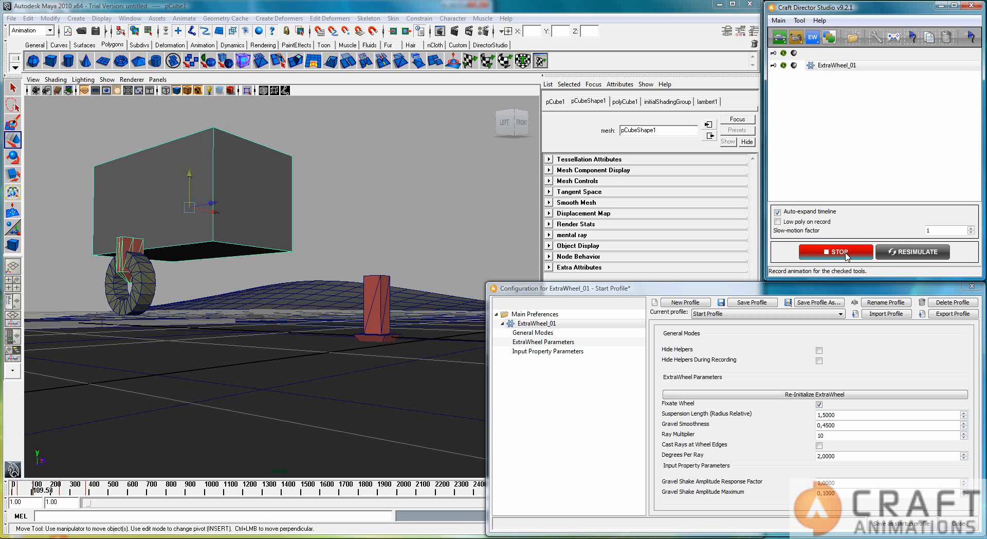
left_click(835, 251)
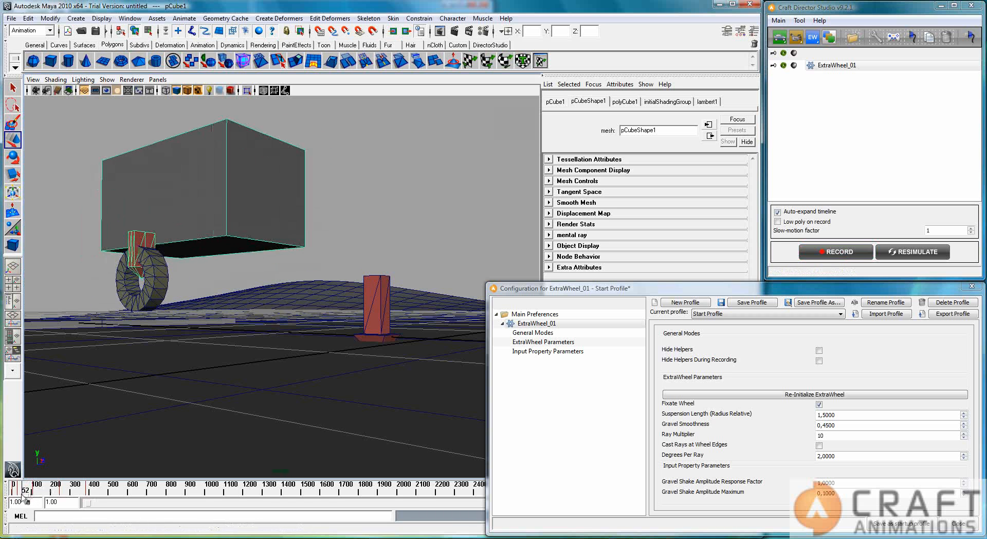
left_click(16, 494)
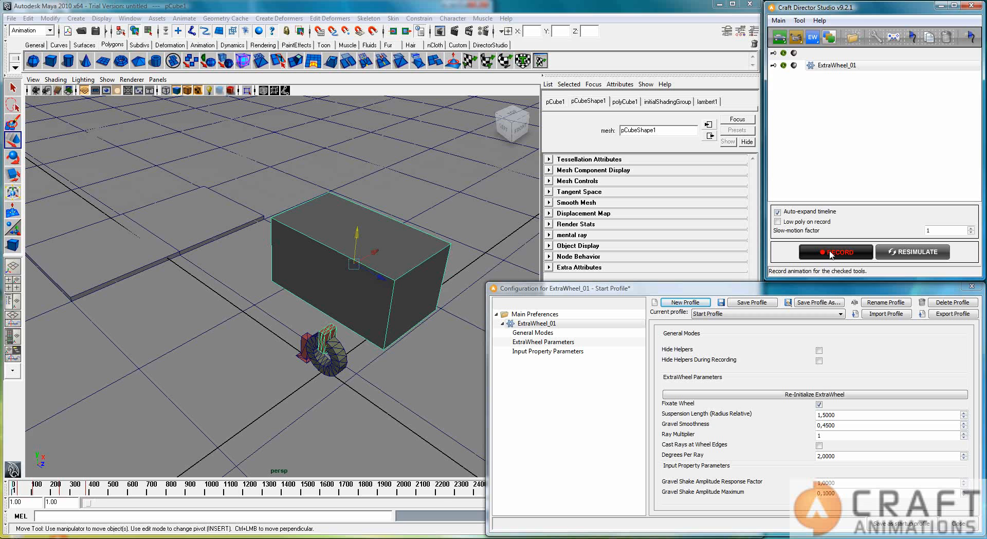
Record a take driving the box forward across the ground with Ray Multiplier 1
left_click(835, 251)
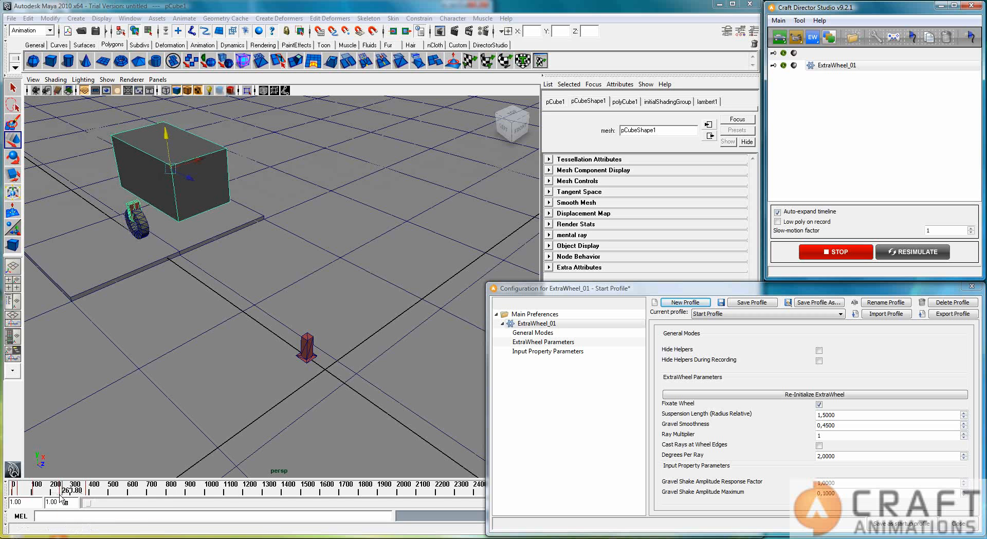
left_click_drag(170, 169, 227, 175)
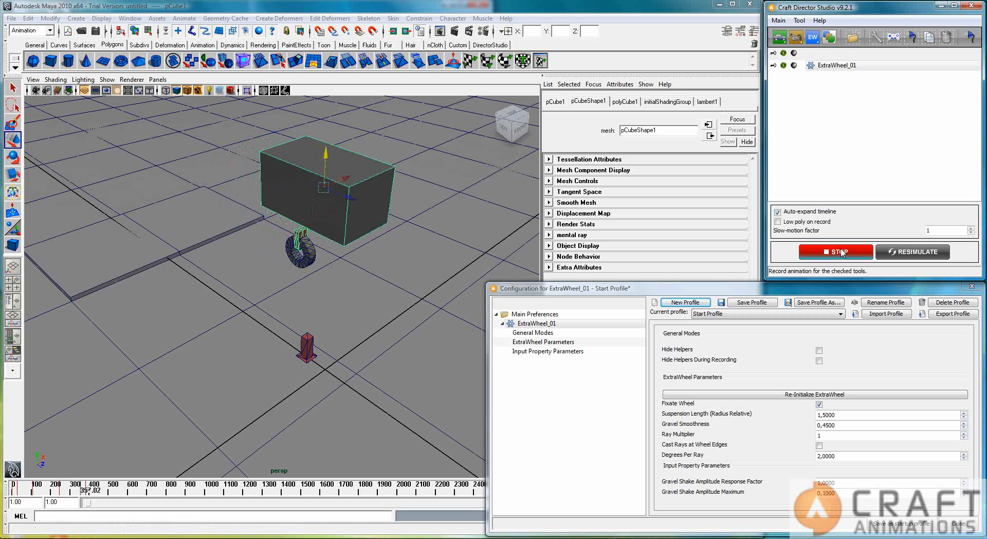
left_click(835, 251)
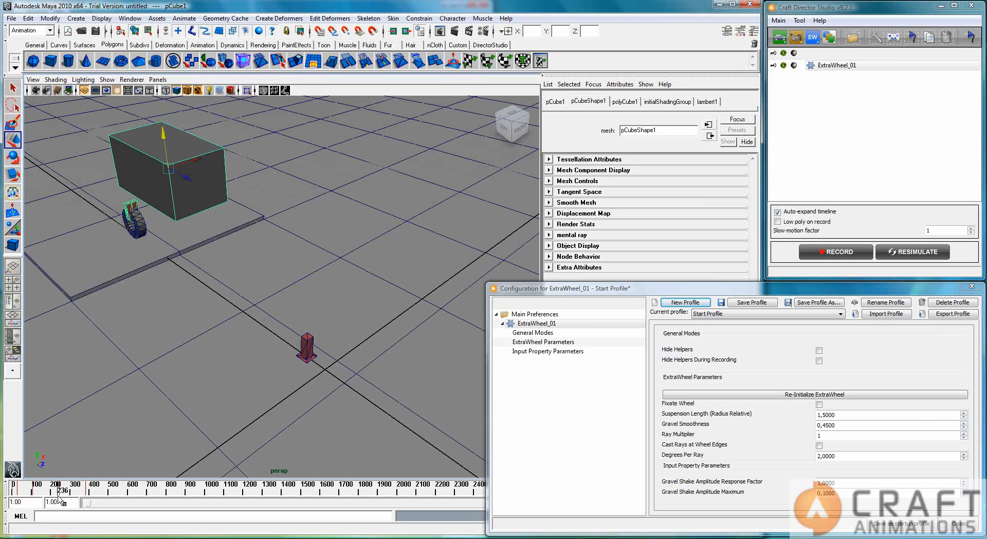
mouse_move(55, 330)
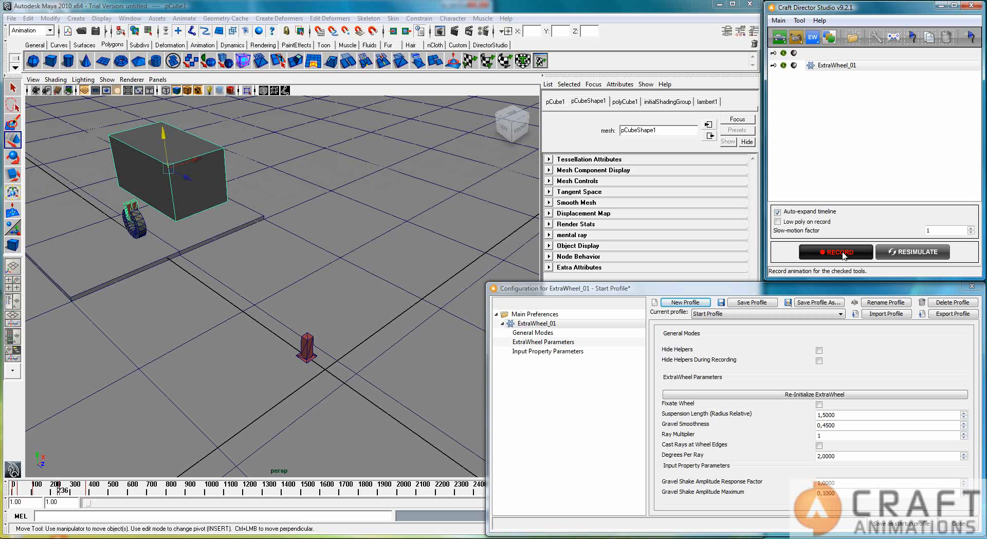
Record a steering take with the unfixated wheel turning freely under the box
left_click(835, 251)
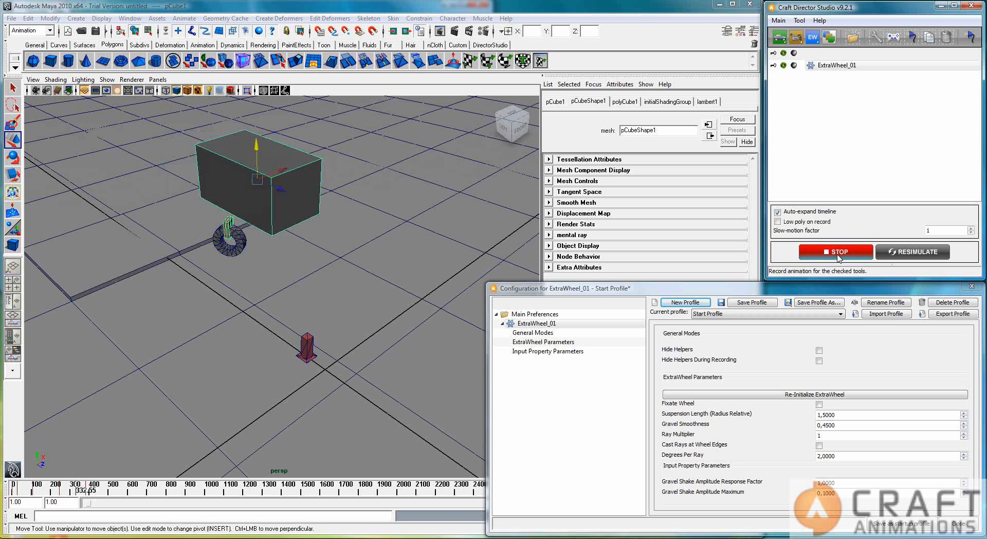
left_click(836, 250)
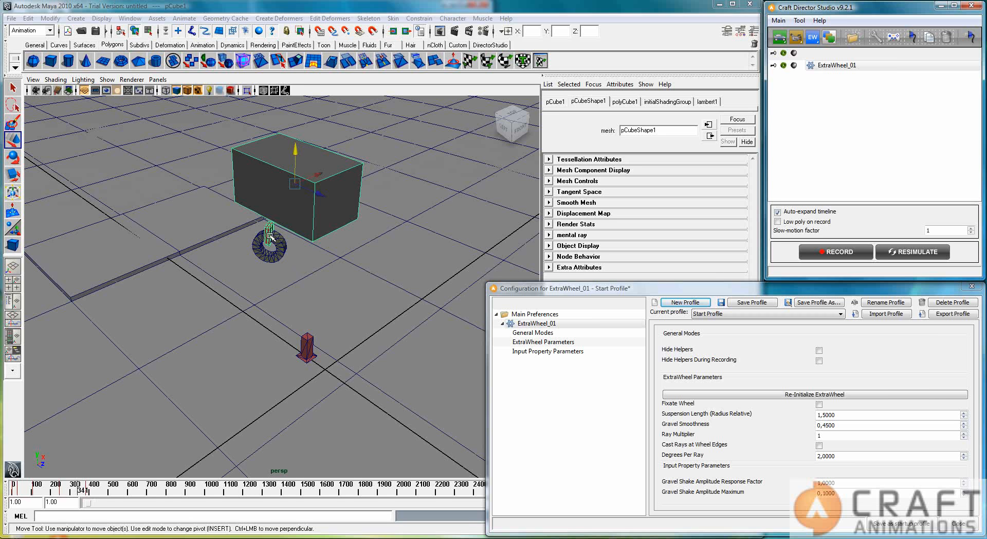
mouse_move(282, 254)
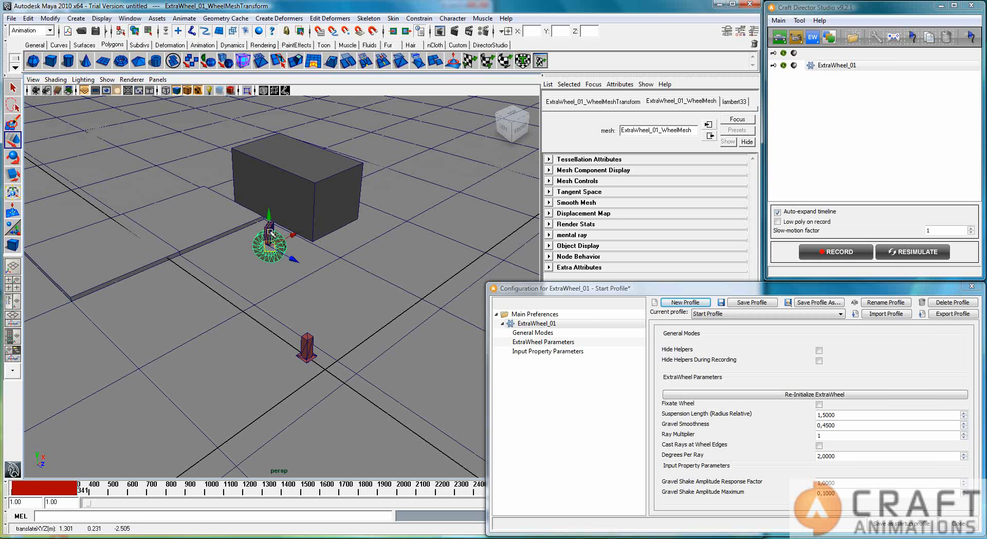
mouse_move(356, 386)
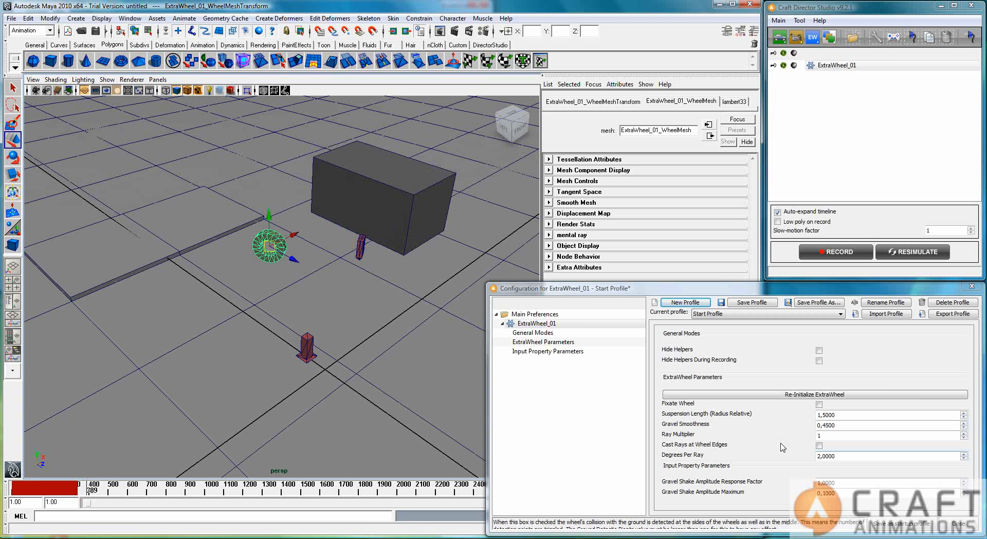
mouse_move(794, 456)
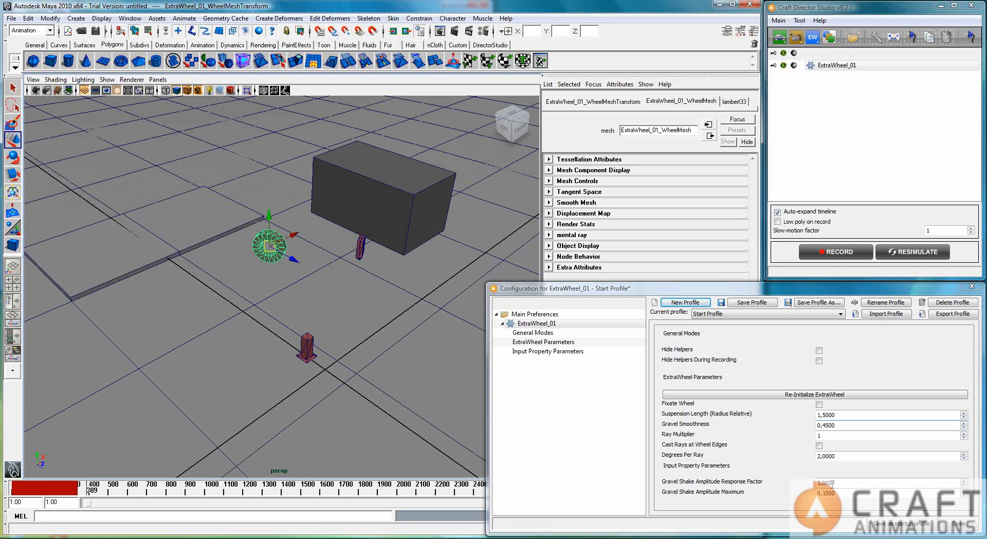
Select the Gravel Smoothness input value of ExtraWheel_01 for editing
left_click(888, 481)
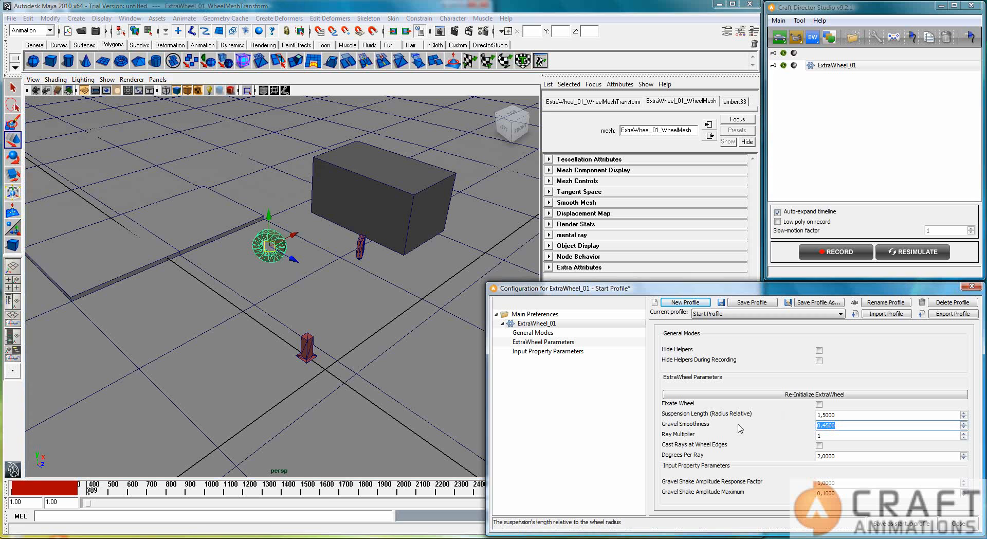
mouse_move(872, 453)
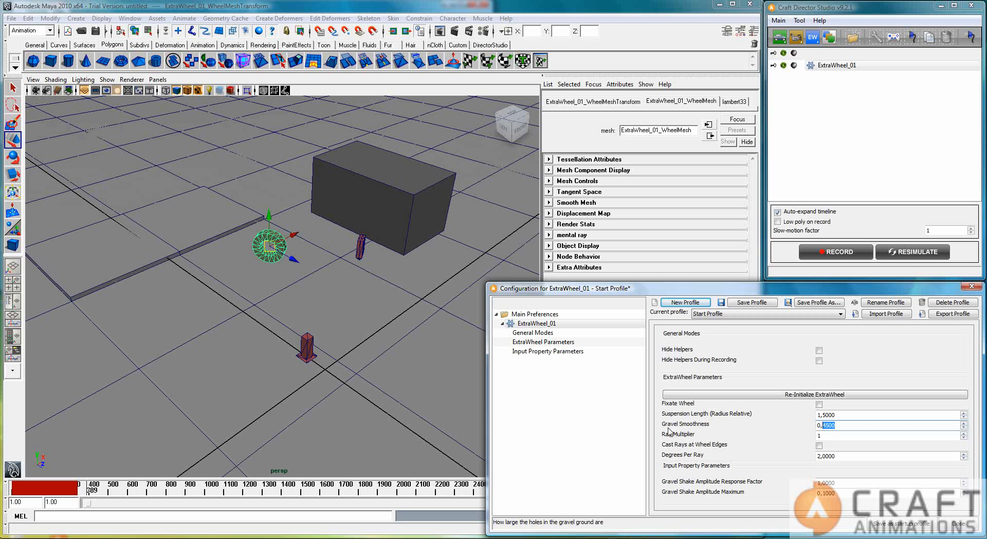
mouse_move(696, 433)
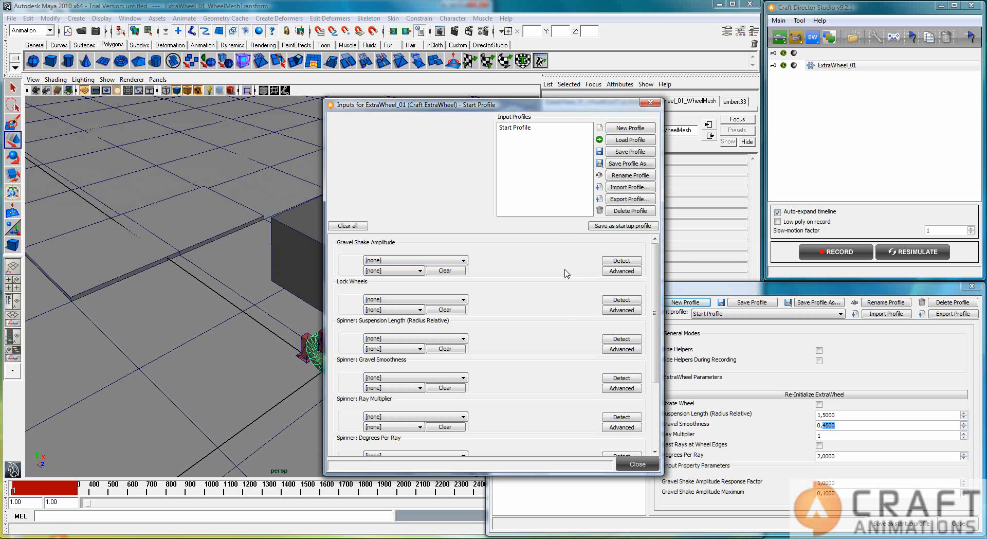
Map Gravel Shake Amplitude to the Logitech Dual Action's Button 4 with advanced settings enabled
left_click(621, 260)
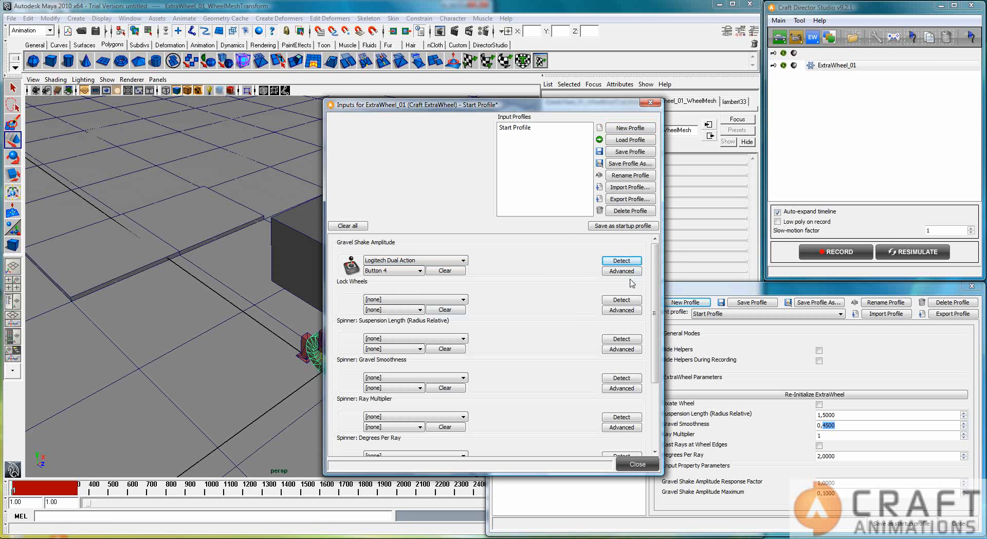
left_click(621, 271)
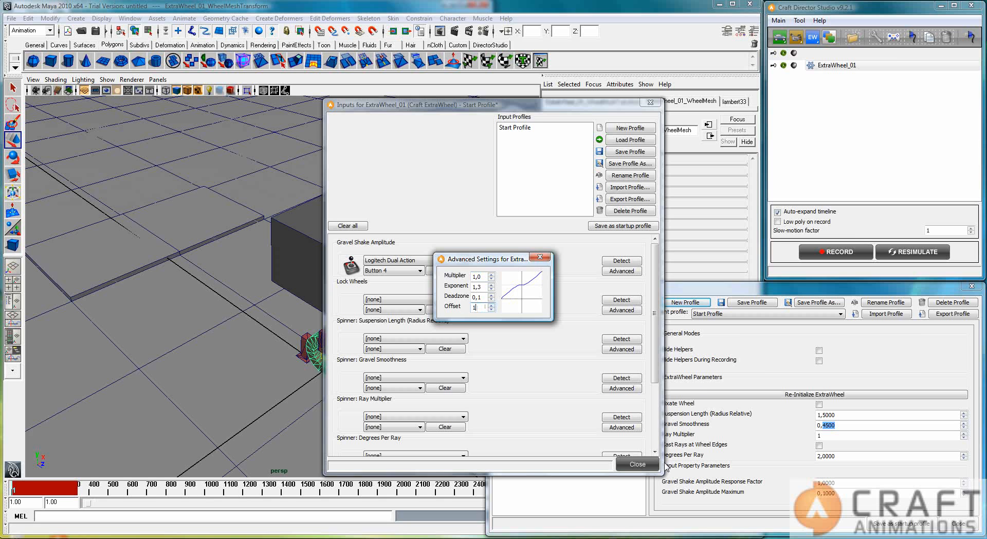
mouse_move(538, 258)
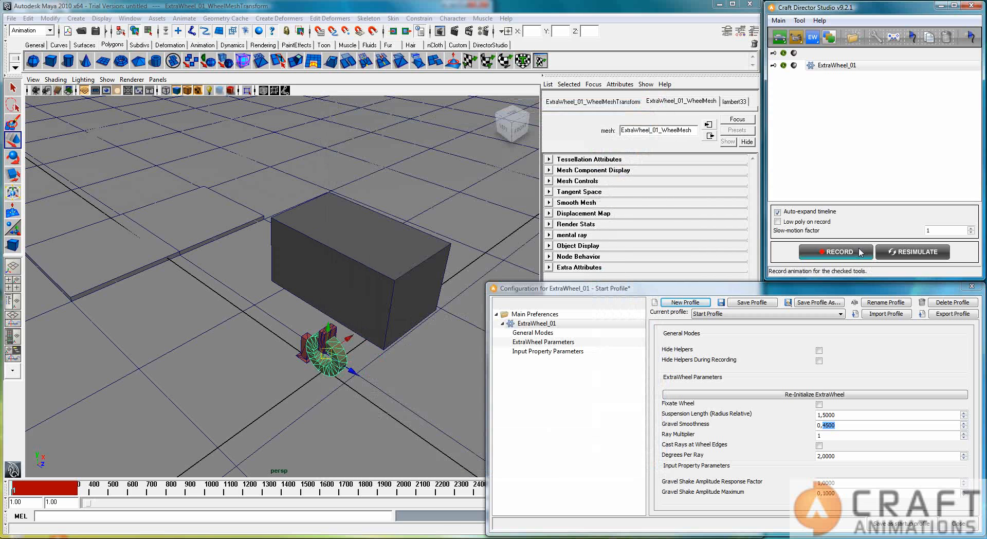
left_click(835, 251)
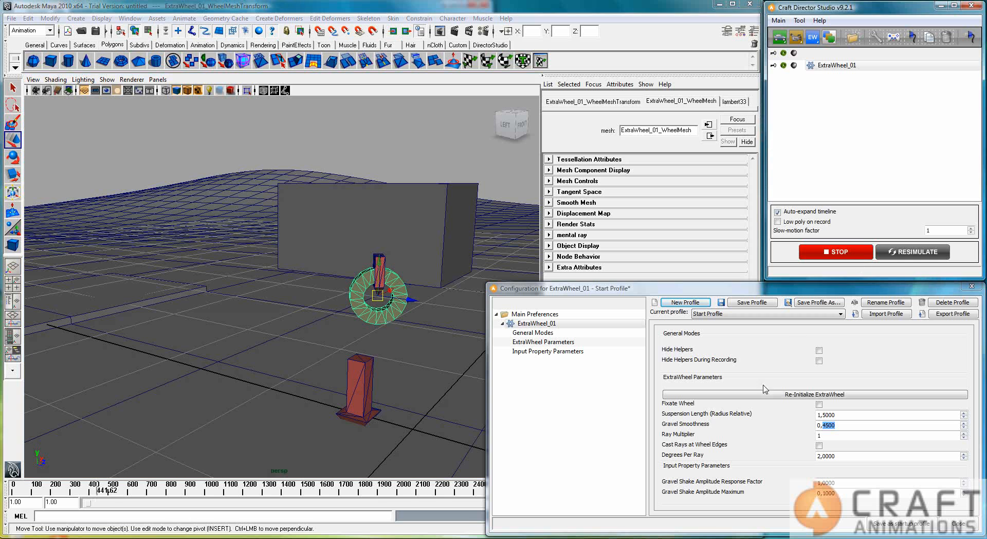
mouse_move(685, 421)
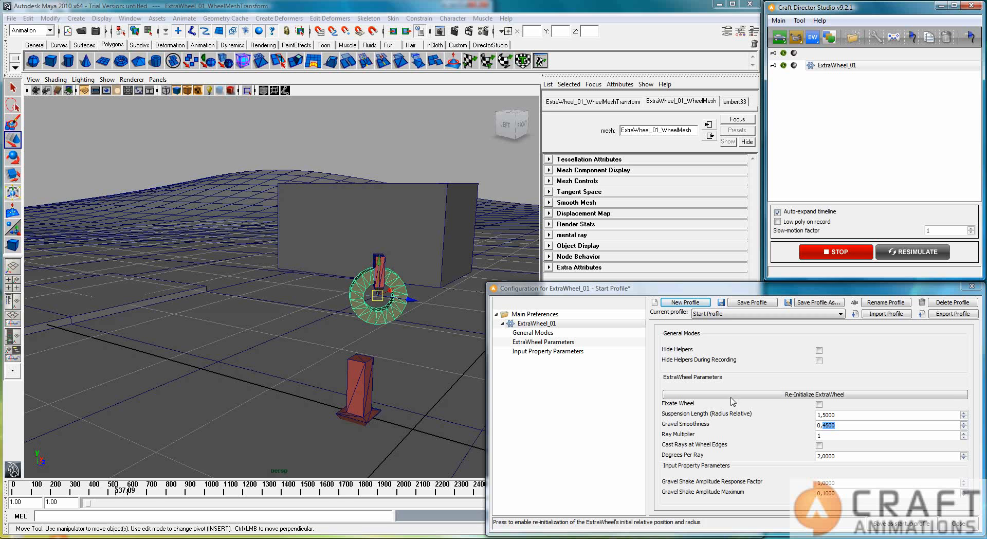
mouse_move(854, 406)
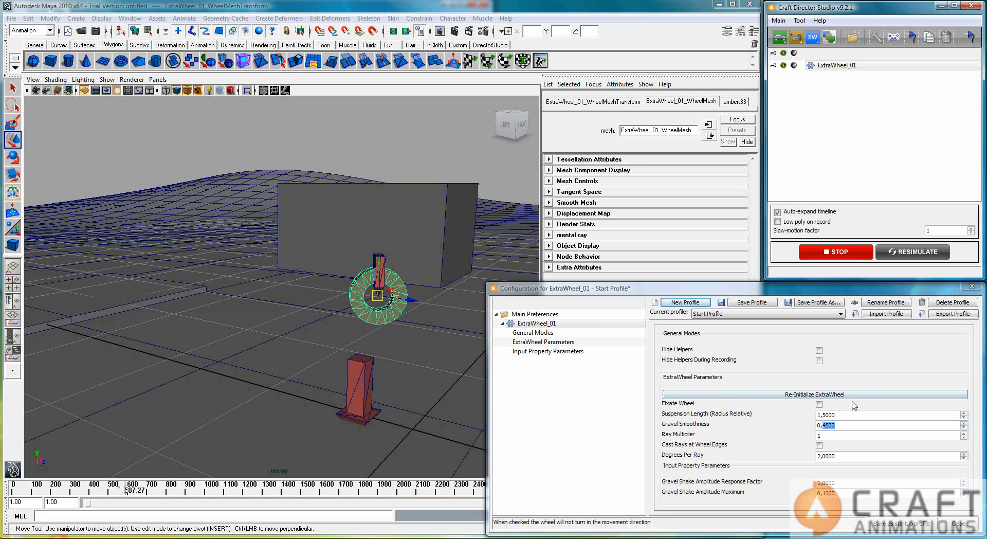
mouse_move(799, 400)
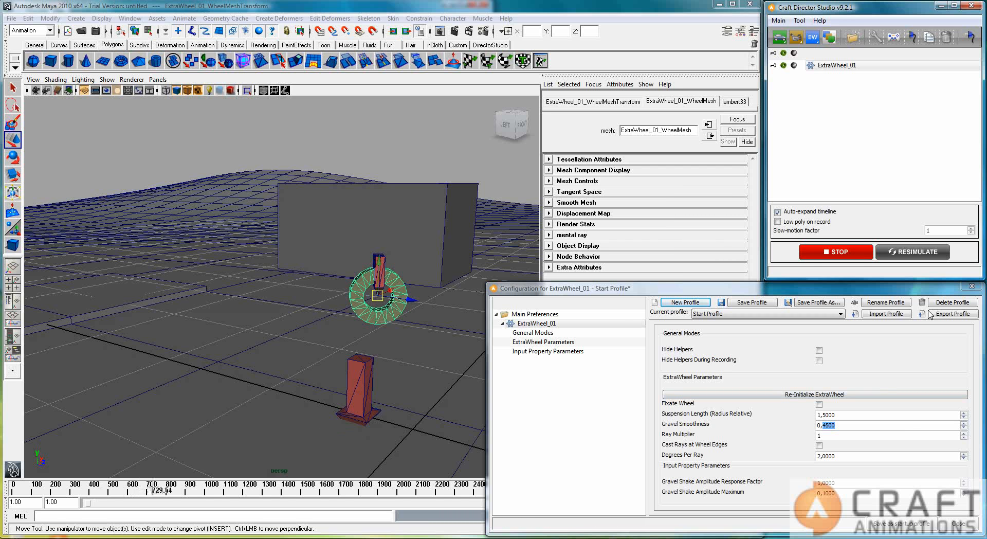
Stop the recording, keeping the new gravel-shake drive take
left_click(835, 252)
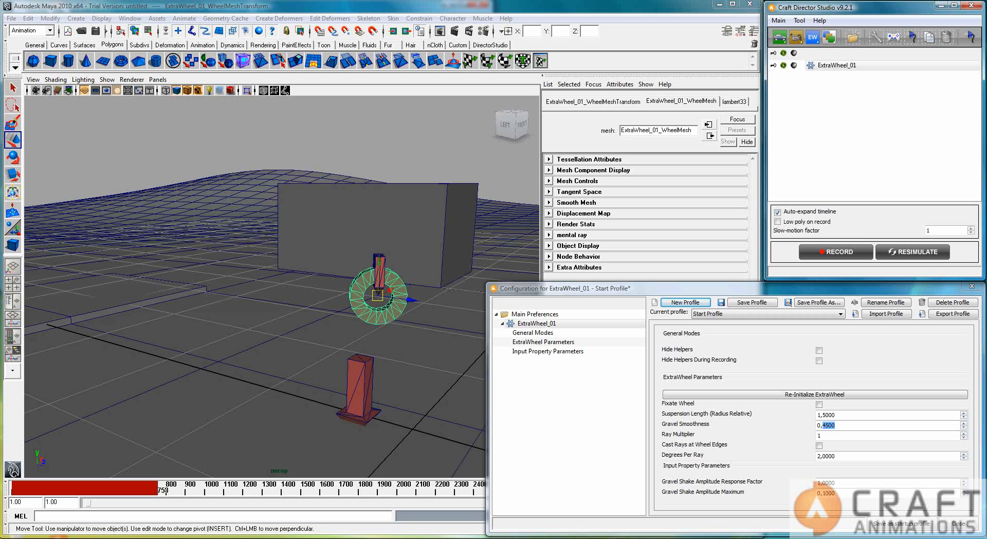